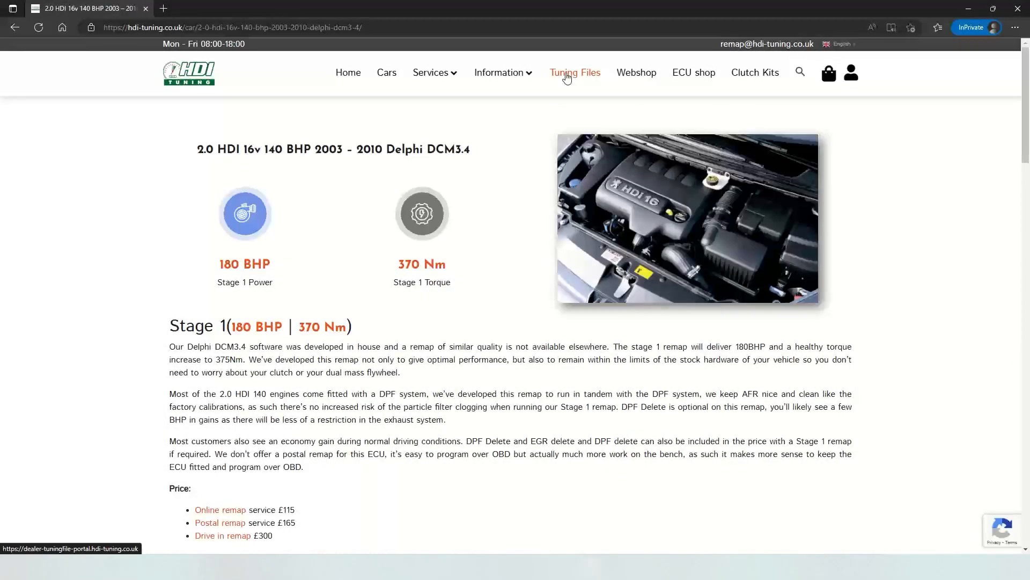
- Go to Tuning Files and on to the software scanner upload tool
{"action": "left_click", "coordinate": [573, 72]}
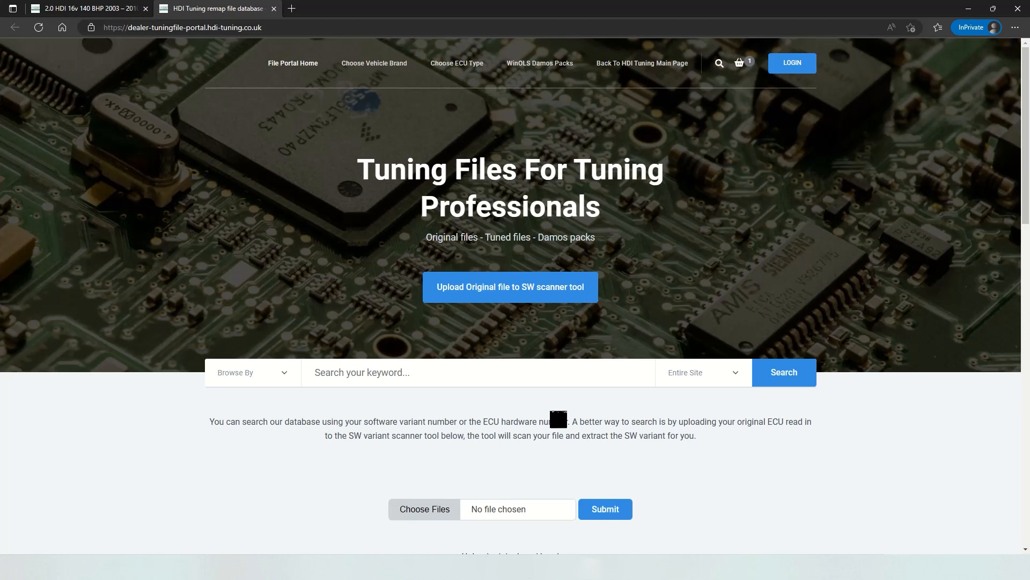
{"action": "left_click", "coordinate": [509, 287]}
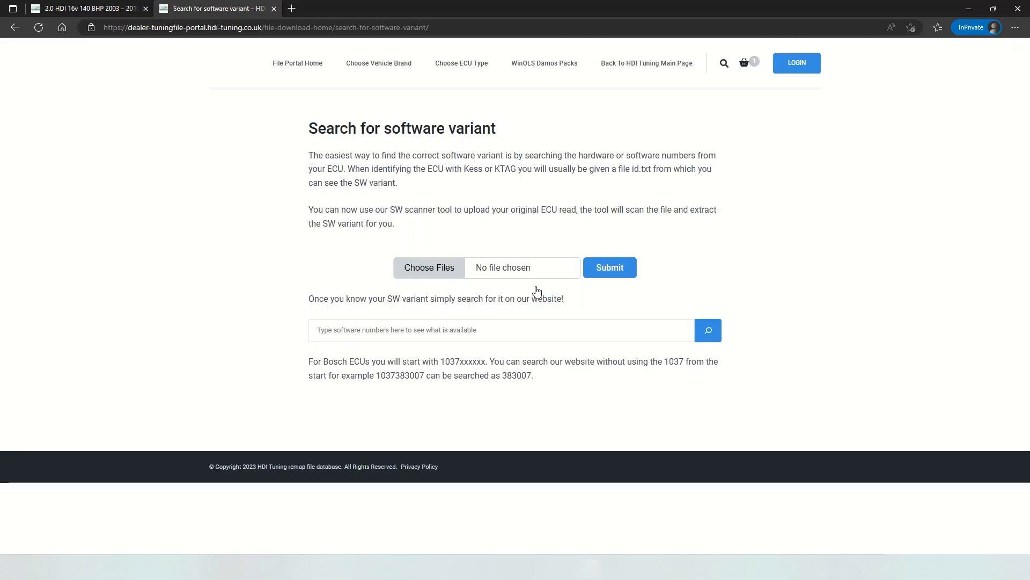
{"action": "mouse_move", "coordinate": [433, 267]}
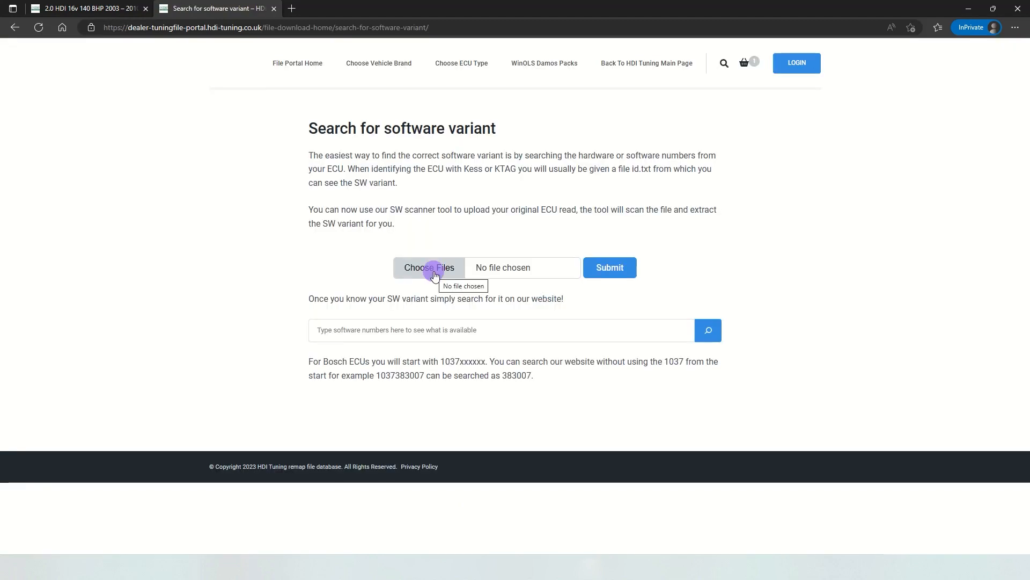
- Attach the original ECU read delphi dcm34.bin to the scanner upload form
{"action": "left_click", "coordinate": [429, 267]}
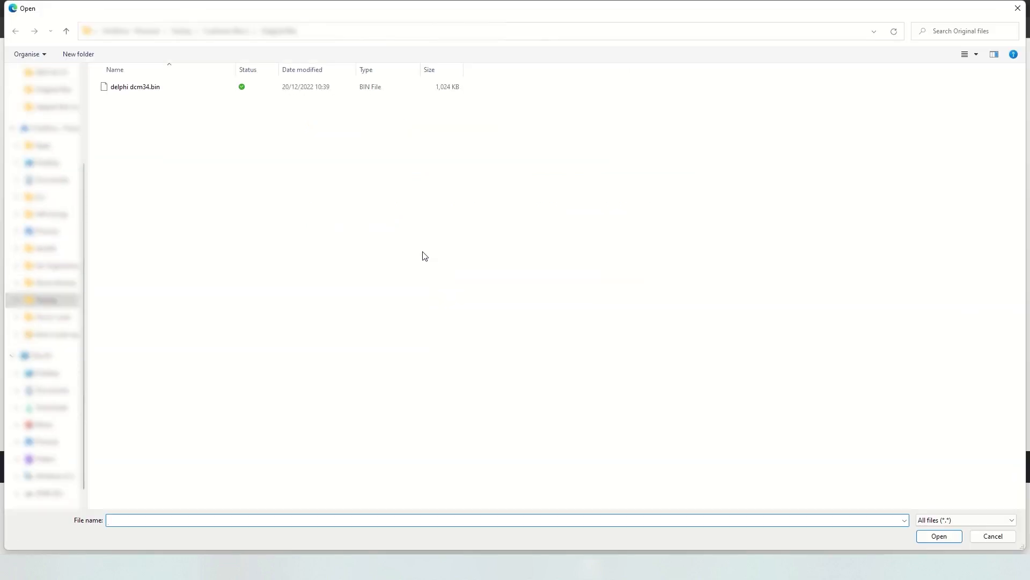
{"action": "left_click", "coordinate": [135, 85]}
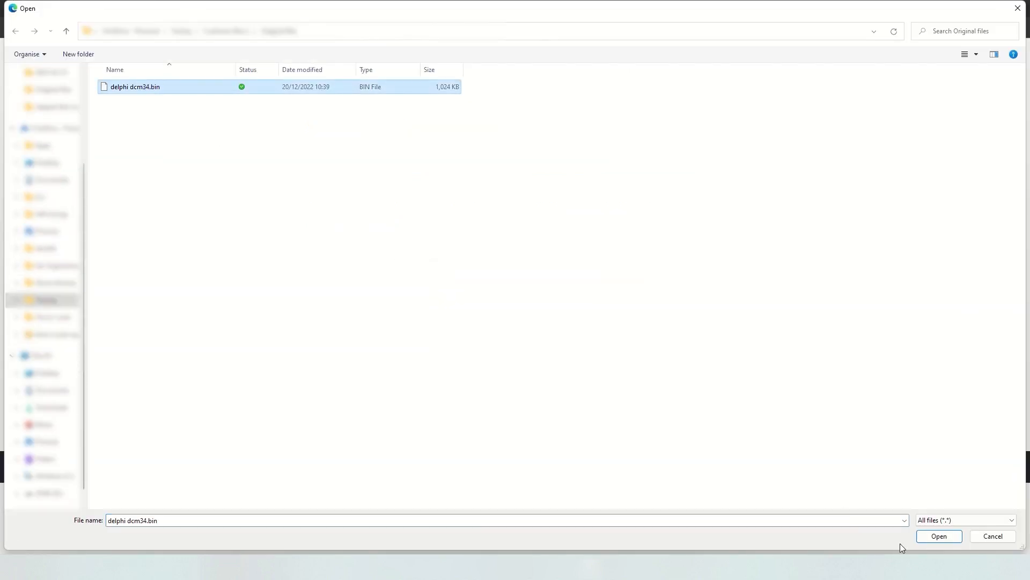
{"action": "left_click", "coordinate": [938, 535]}
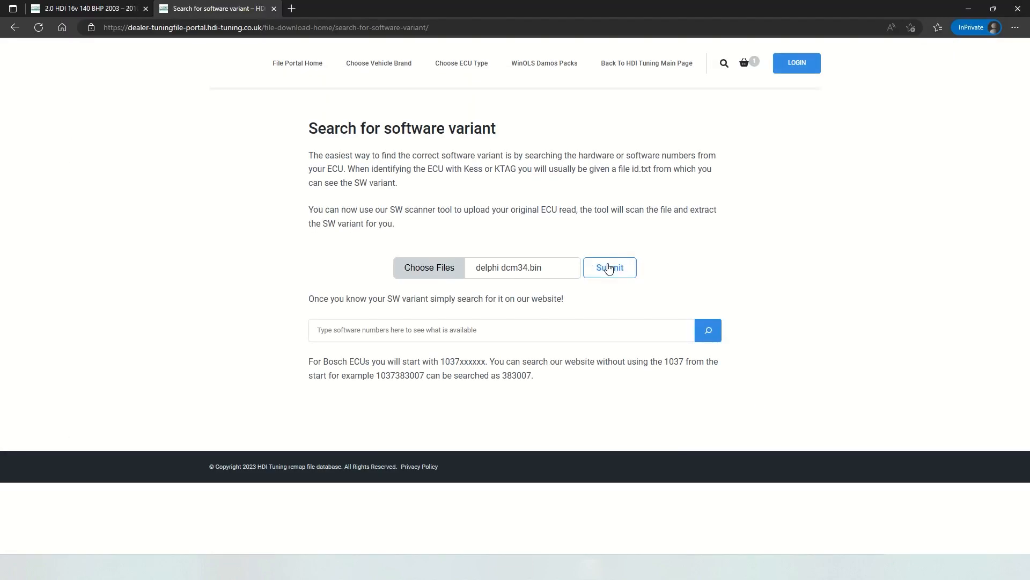
- Submit the read and select the second returned variant number P6A84M05 for searching
{"action": "left_click", "coordinate": [608, 268]}
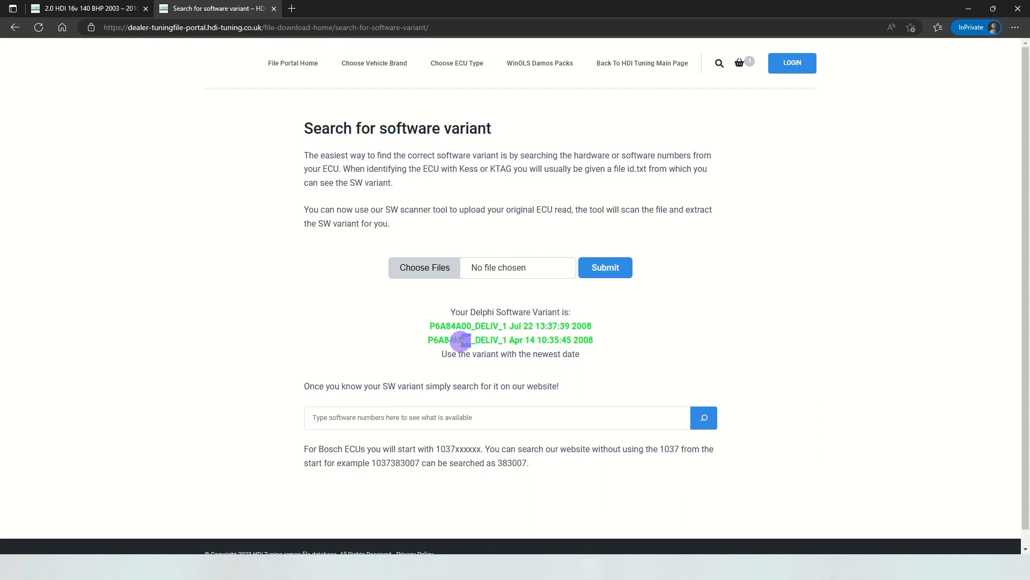
{"action": "double_click", "coordinate": [450, 340]}
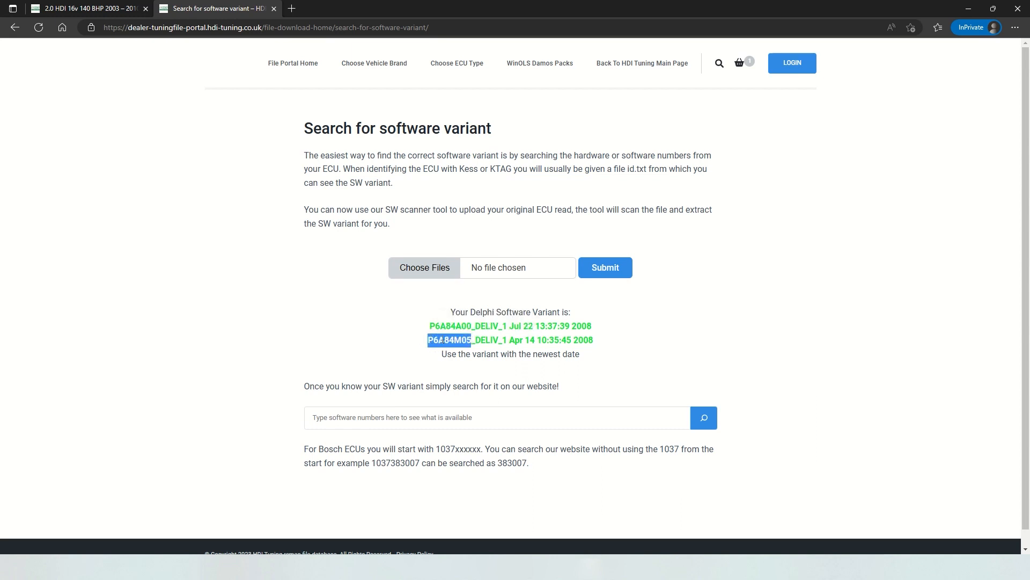
{"action": "left_click", "coordinate": [496, 418]}
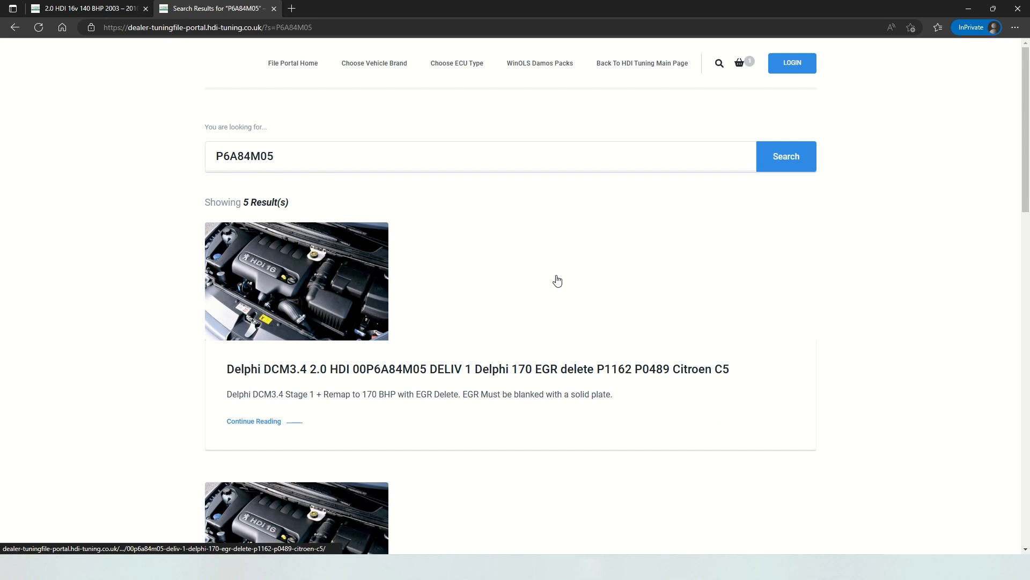
{"action": "mouse_move", "coordinate": [972, 296]}
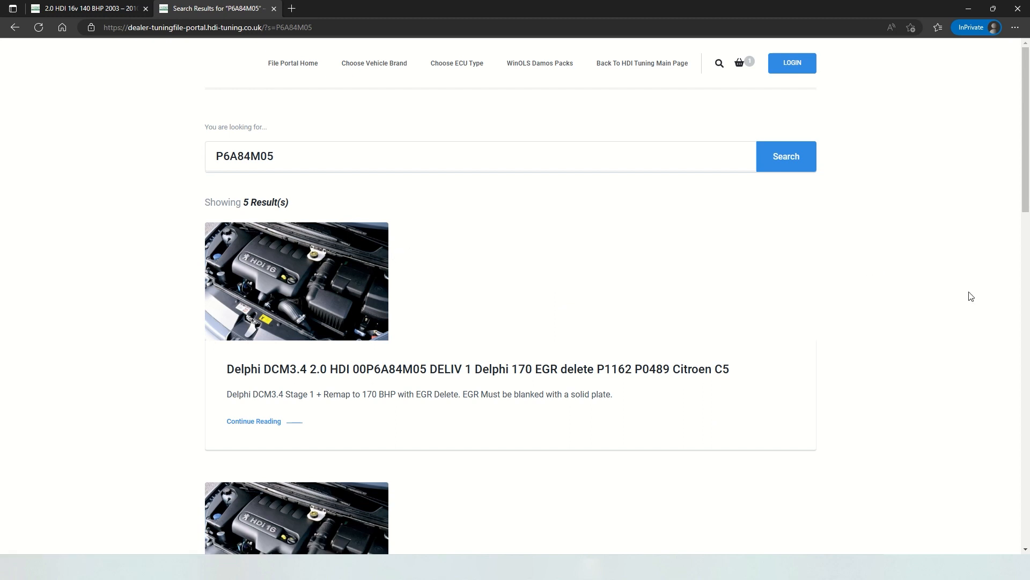
- Review the 5 P6A84M05 results and choose the Delphi 170 DPF EGR delete Citroen C5 X7 file
{"action": "scroll", "scroll_direction": "down", "scroll_amount": 3}
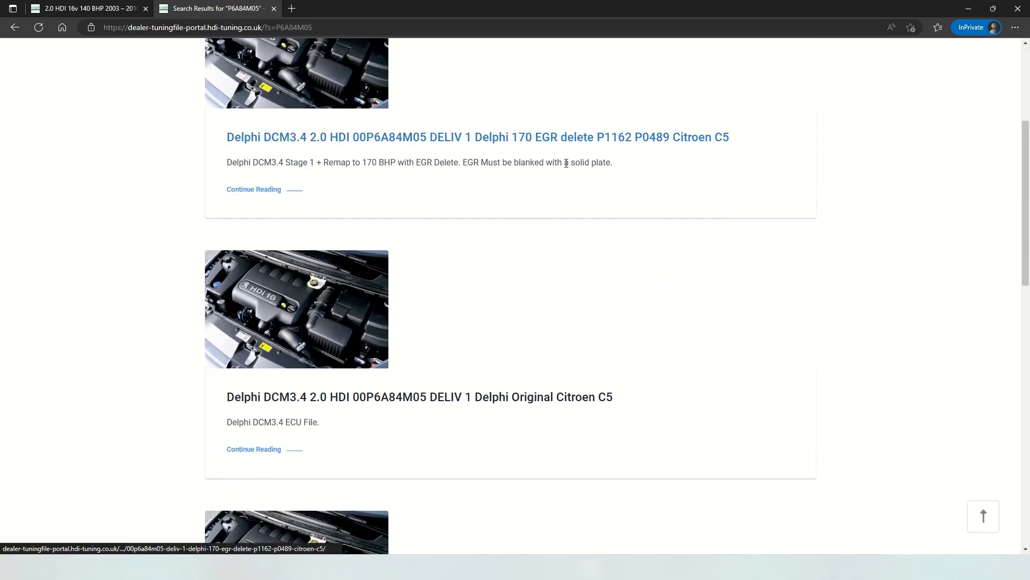
{"action": "scroll", "scroll_direction": "down", "scroll_amount": 3}
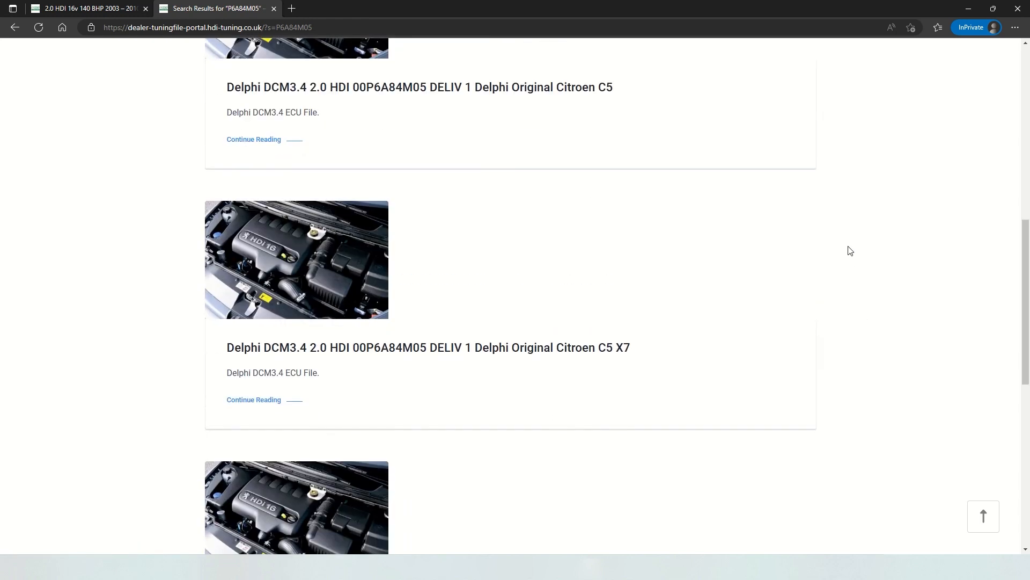
{"action": "scroll", "scroll_direction": "down", "scroll_amount": 3}
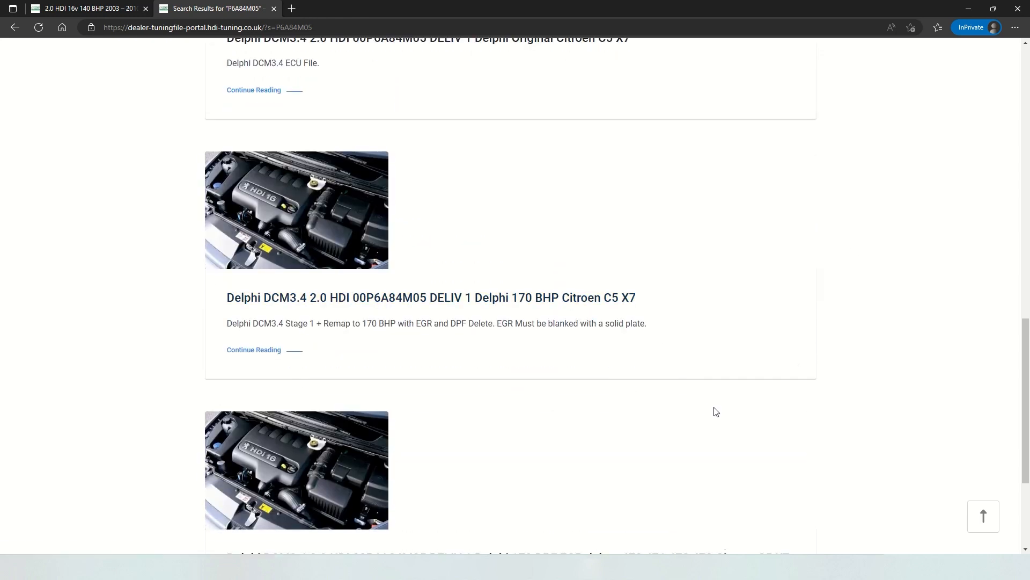
{"action": "scroll", "scroll_direction": "down", "scroll_amount": 3}
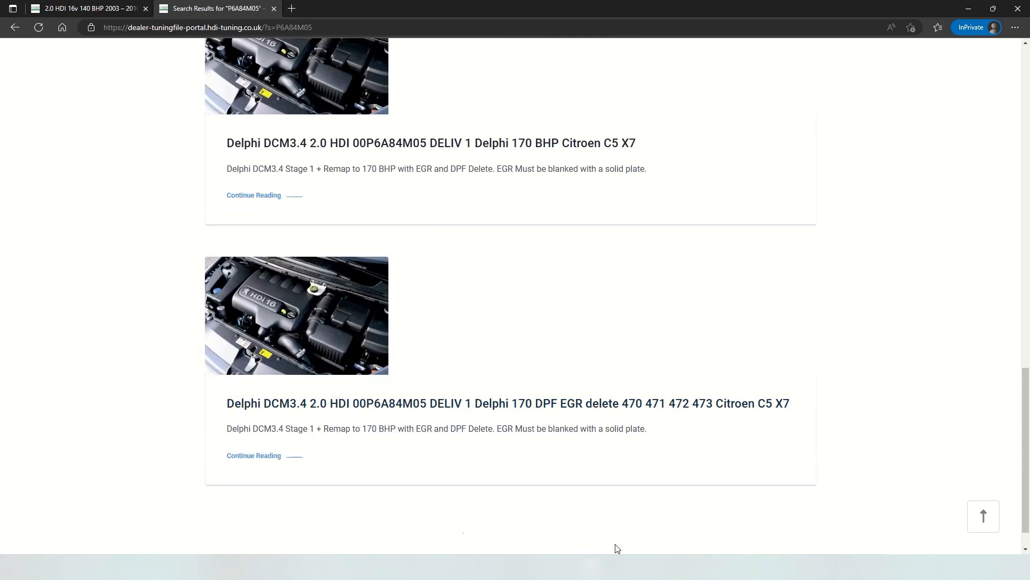
{"action": "mouse_move", "coordinate": [437, 354]}
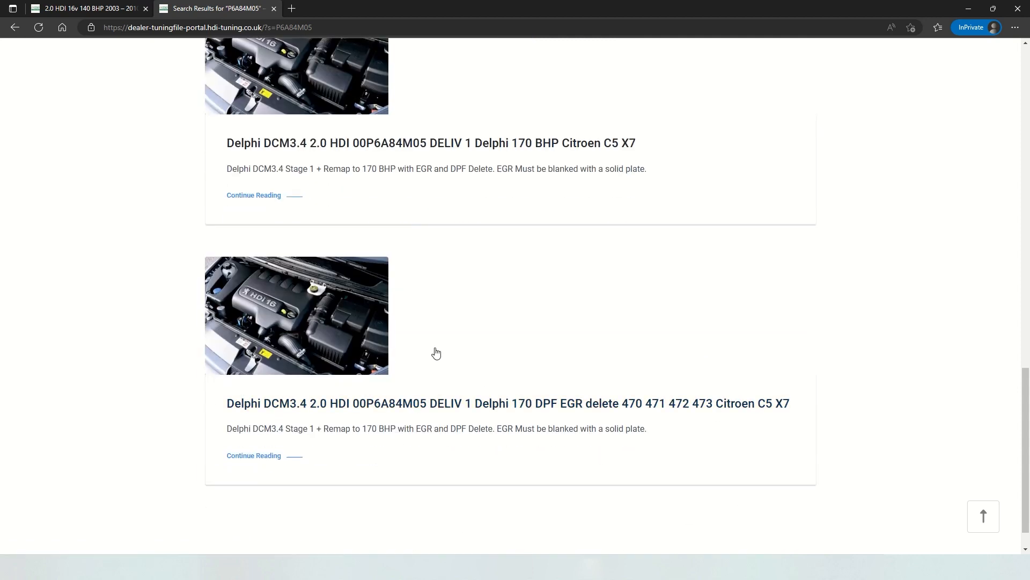
{"action": "left_click", "coordinate": [508, 402]}
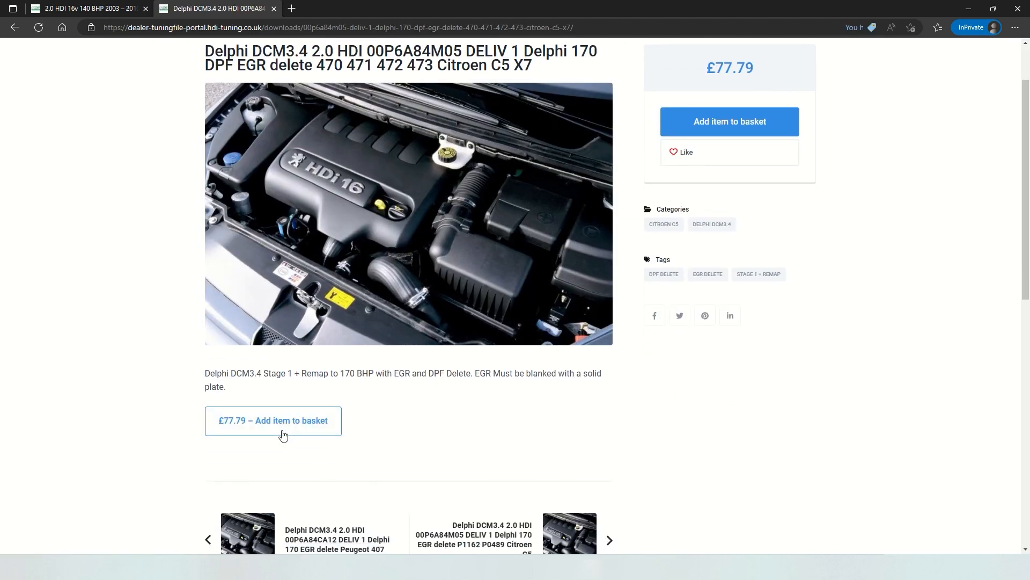
- Add the 170 DPF EGR delete C5 X7 file (£77.79) to the basket and look over checkout
{"action": "left_click", "coordinate": [272, 421]}
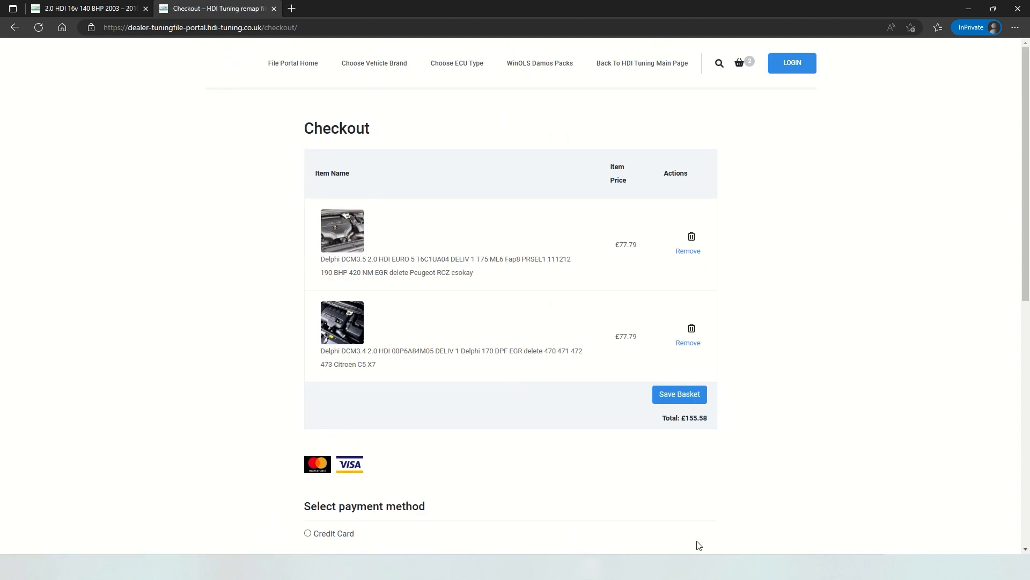
{"action": "scroll", "scroll_direction": "down", "scroll_amount": 3}
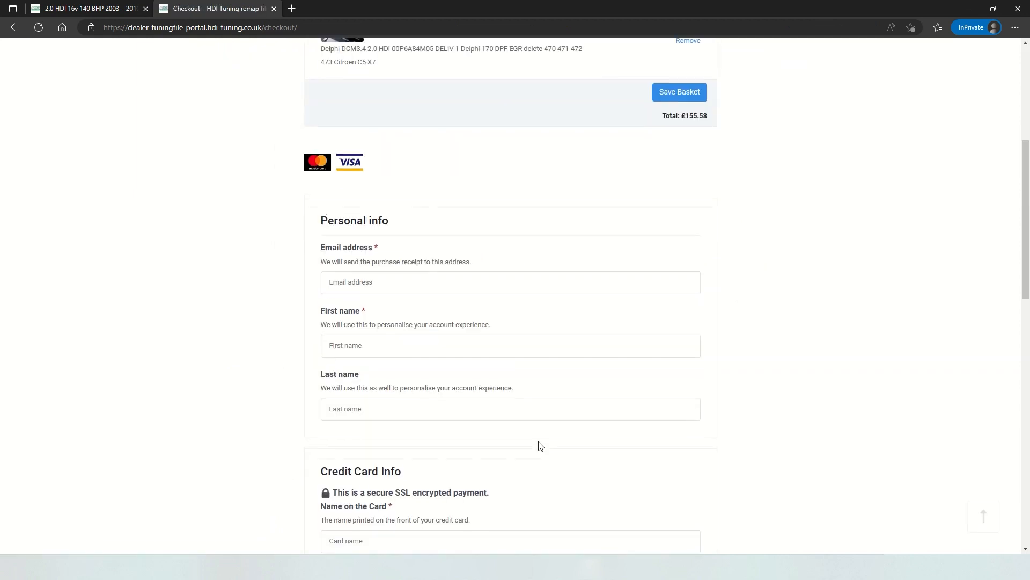
{"action": "scroll", "scroll_direction": "down", "scroll_amount": 3}
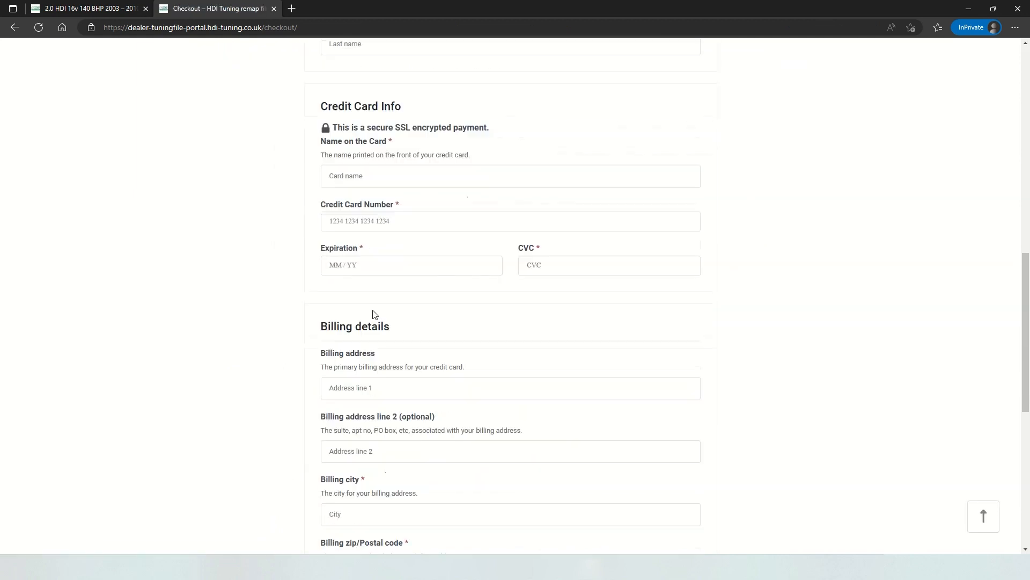
{"action": "scroll", "scroll_direction": "down", "scroll_amount": 3}
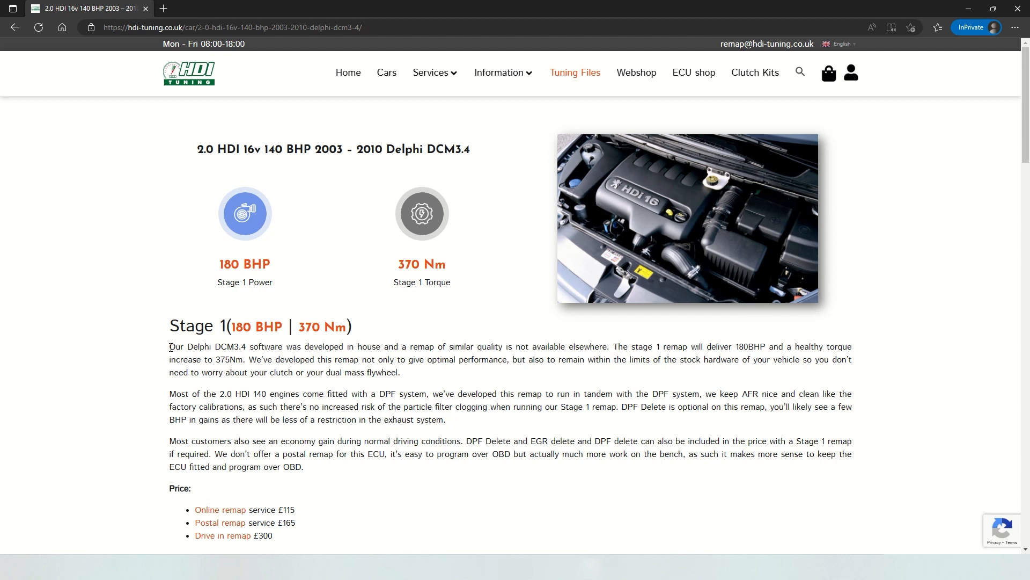
- Highlight the Stage 1 180 BHP description on the DCM3.4 page, then head back to Tuning Files
{"action": "left_click_drag", "start_coordinate": [170, 347], "coordinate": [303, 467]}
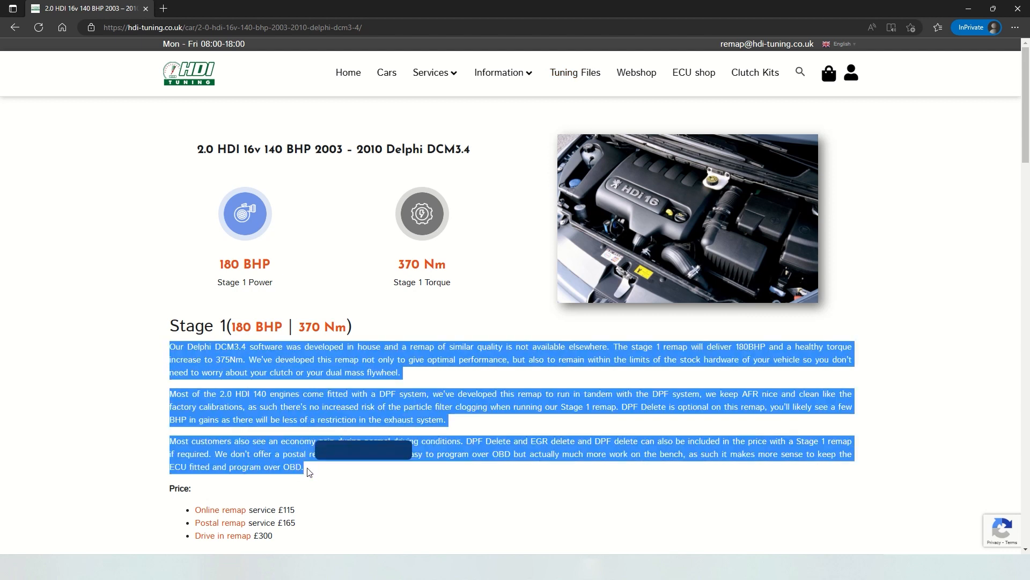
{"action": "left_click", "coordinate": [161, 347]}
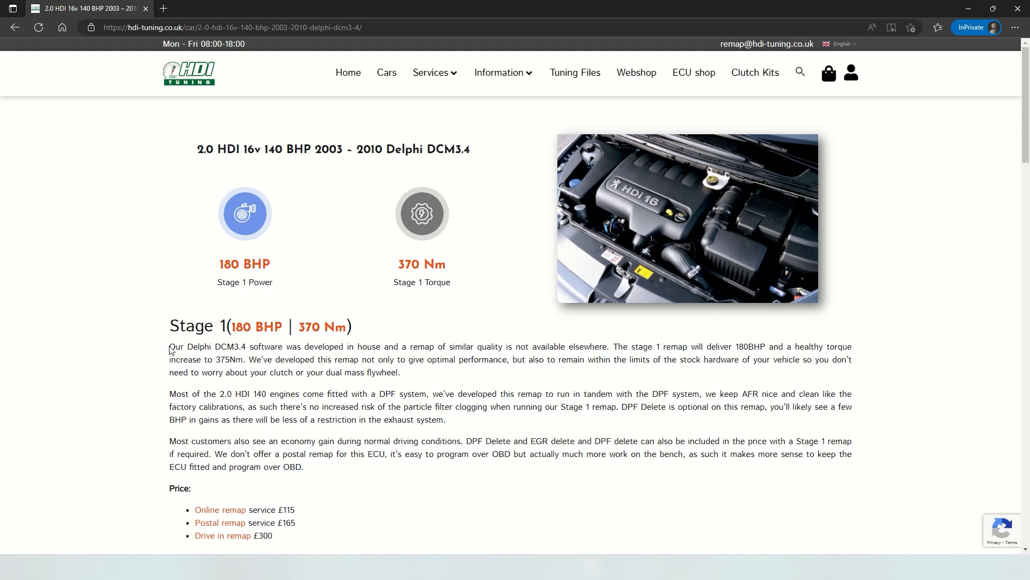
{"action": "scroll", "scroll_direction": "down", "scroll_amount": 3}
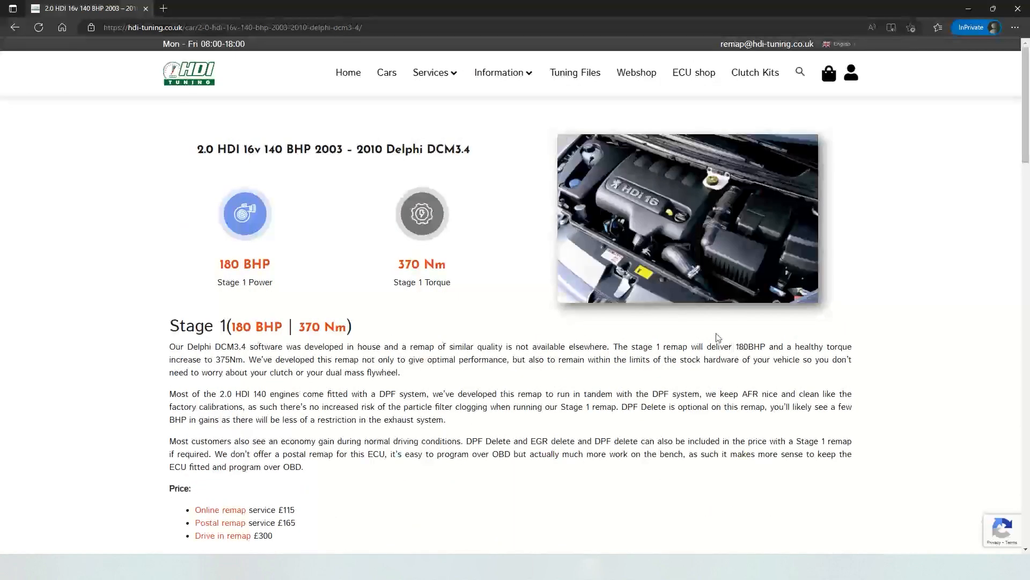
{"action": "mouse_move", "coordinate": [573, 72]}
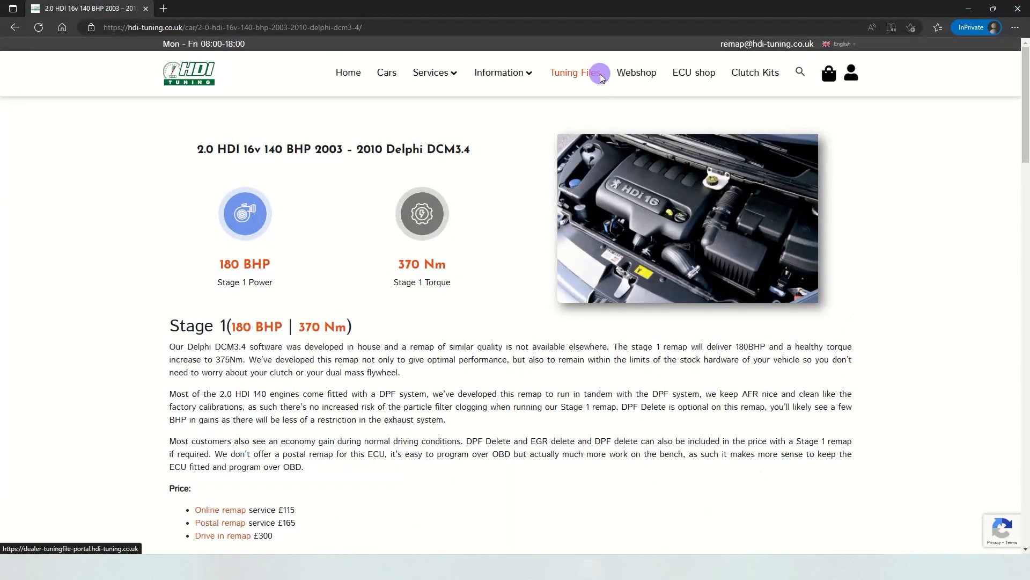
{"action": "left_click", "coordinate": [572, 72]}
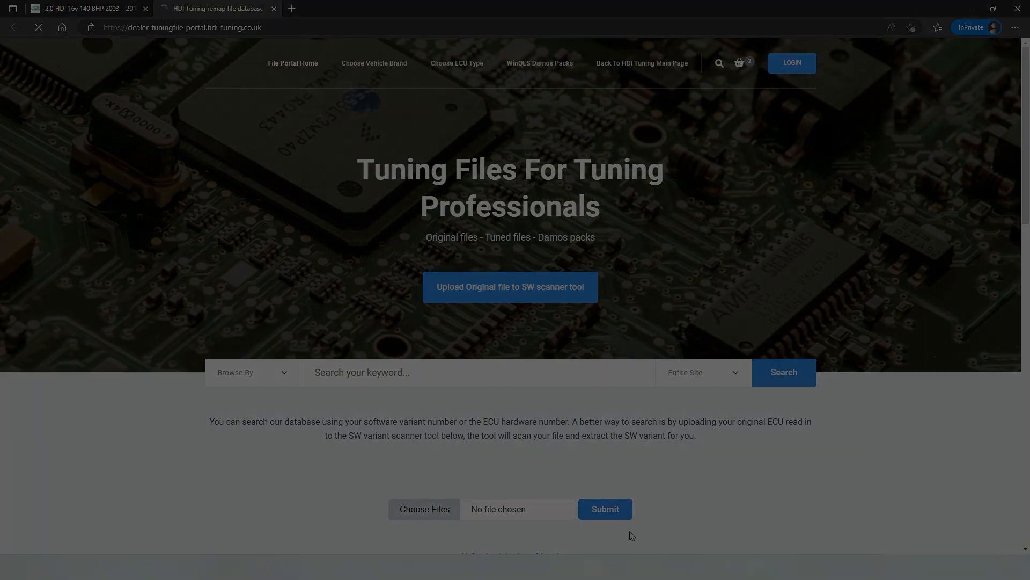